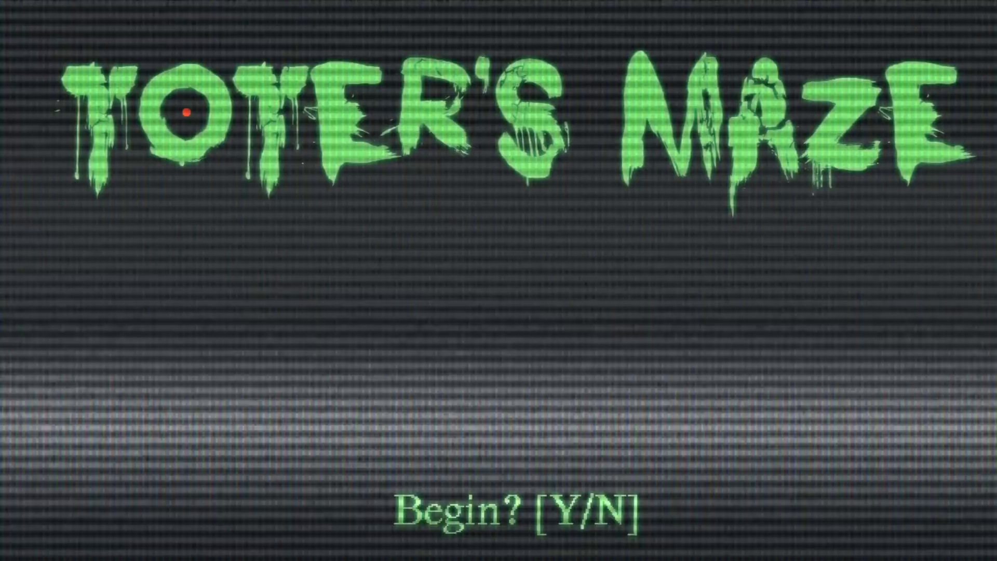
# Answer Y at the 'Begin? [Y/N]' prompt to start Toyer's Maze
pyautogui.press('y')
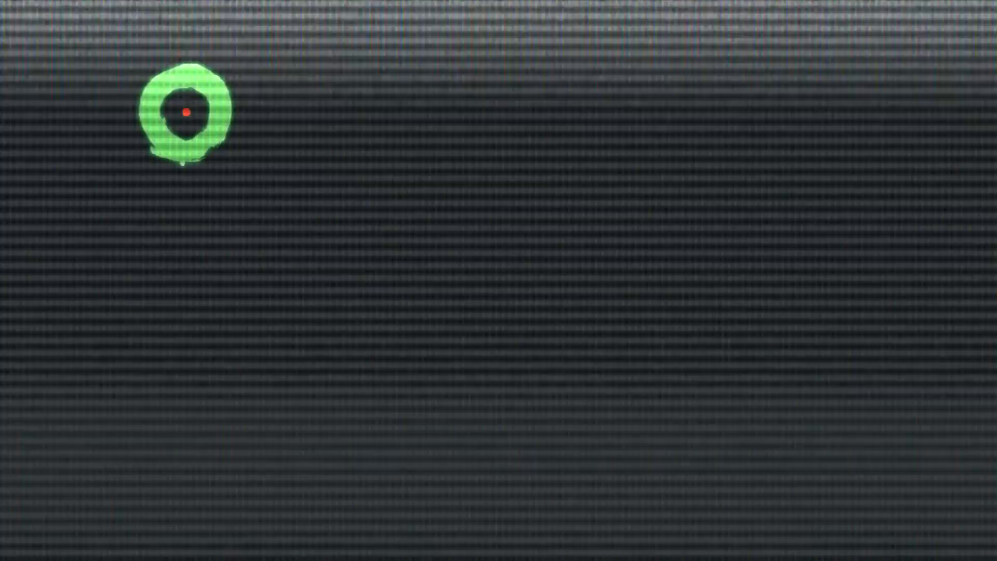